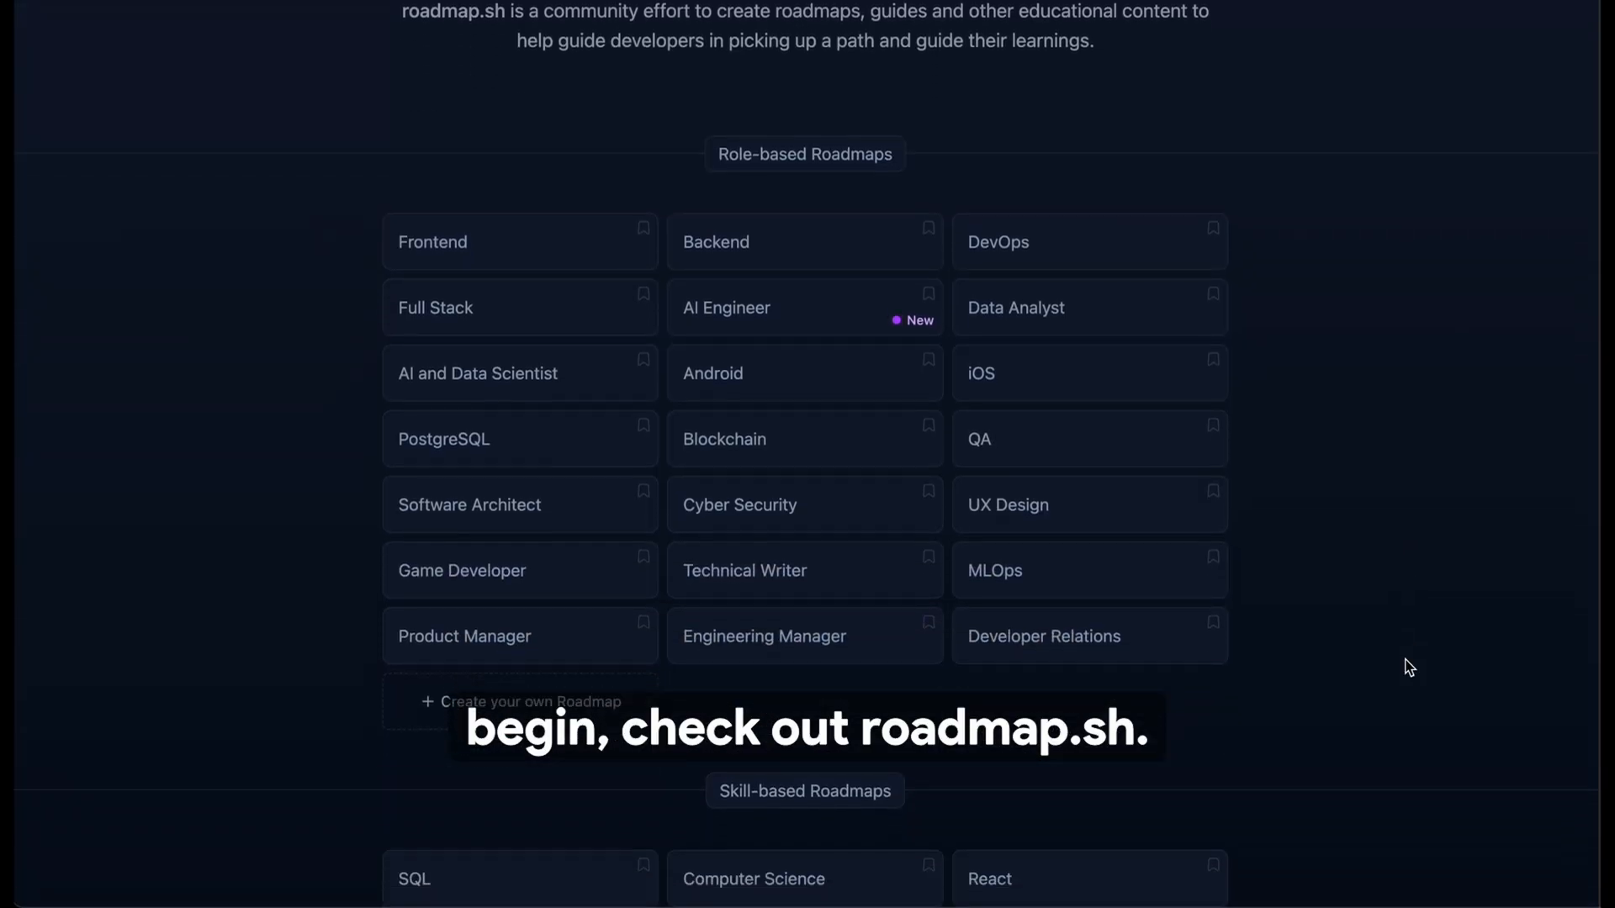
Step: Scroll the home page down to the Skill-based Roadmaps section
{"action": "scroll", "scroll_direction": "down", "scroll_amount": 3}
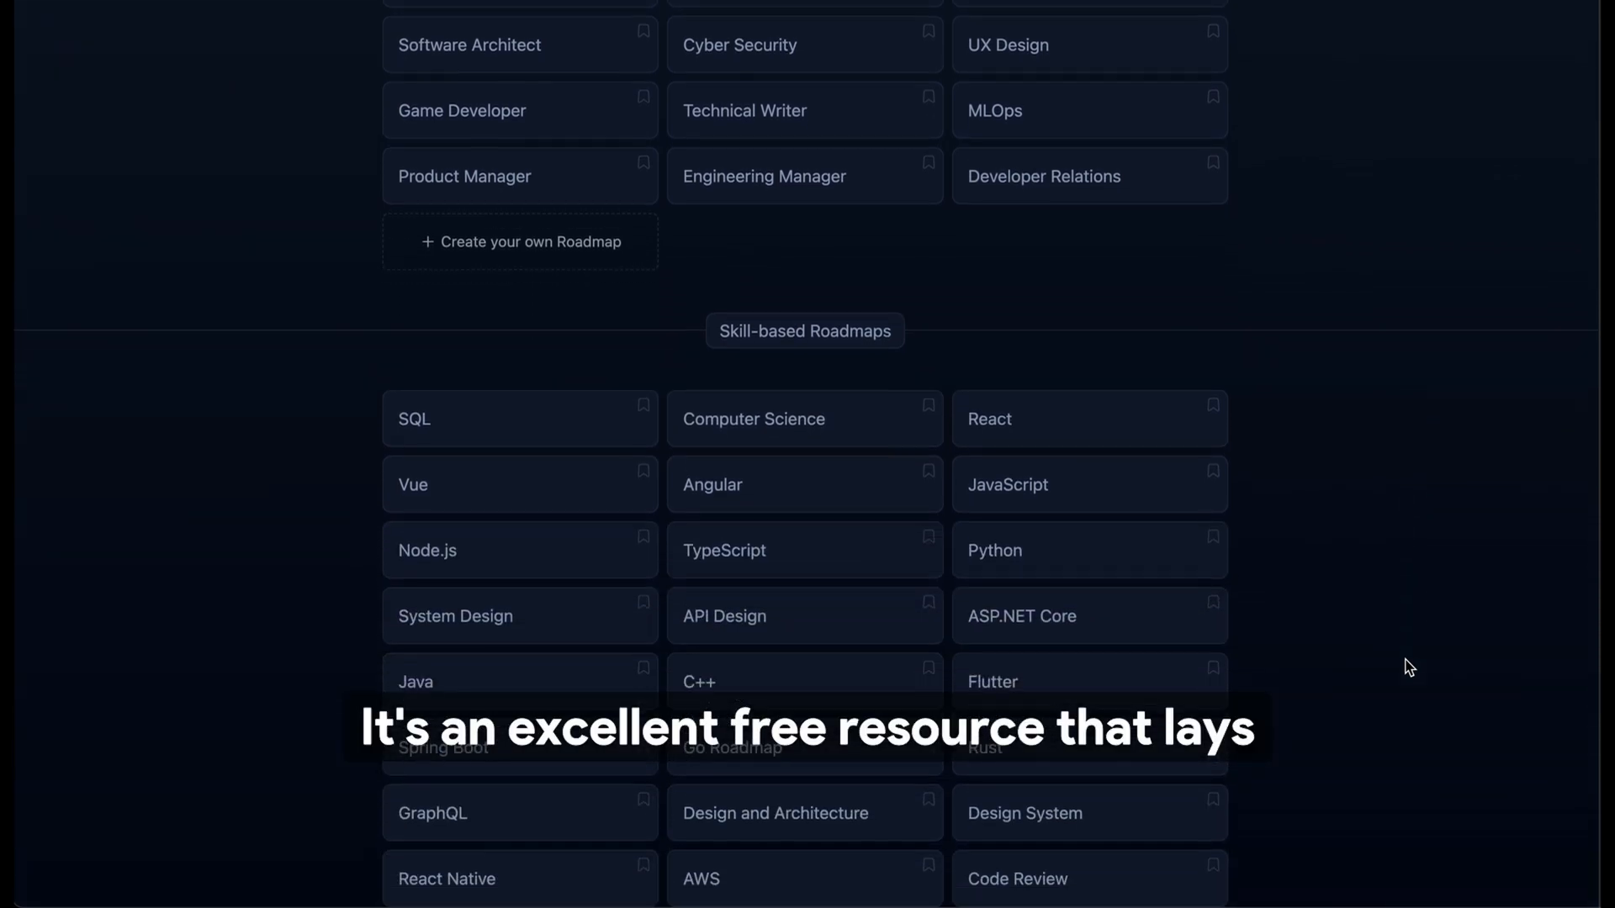
Step: Open the React roadmap and scroll through its Components, Hooks and Rendering topics
{"action": "left_click", "coordinate": [989, 419]}
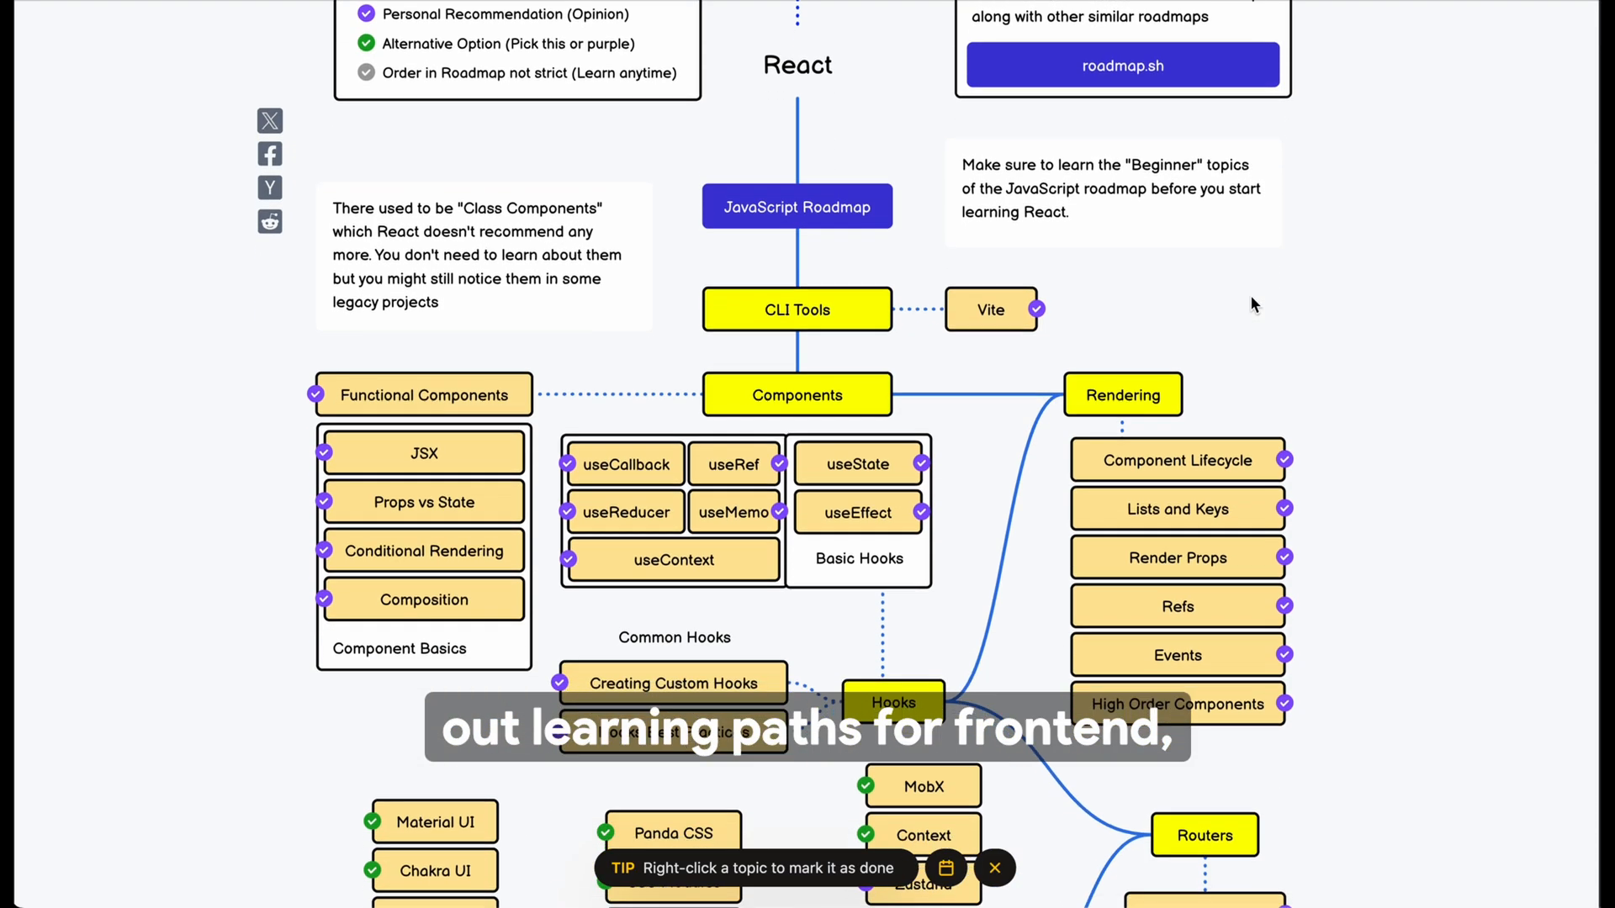
{"action": "scroll", "scroll_direction": "down", "scroll_amount": 3}
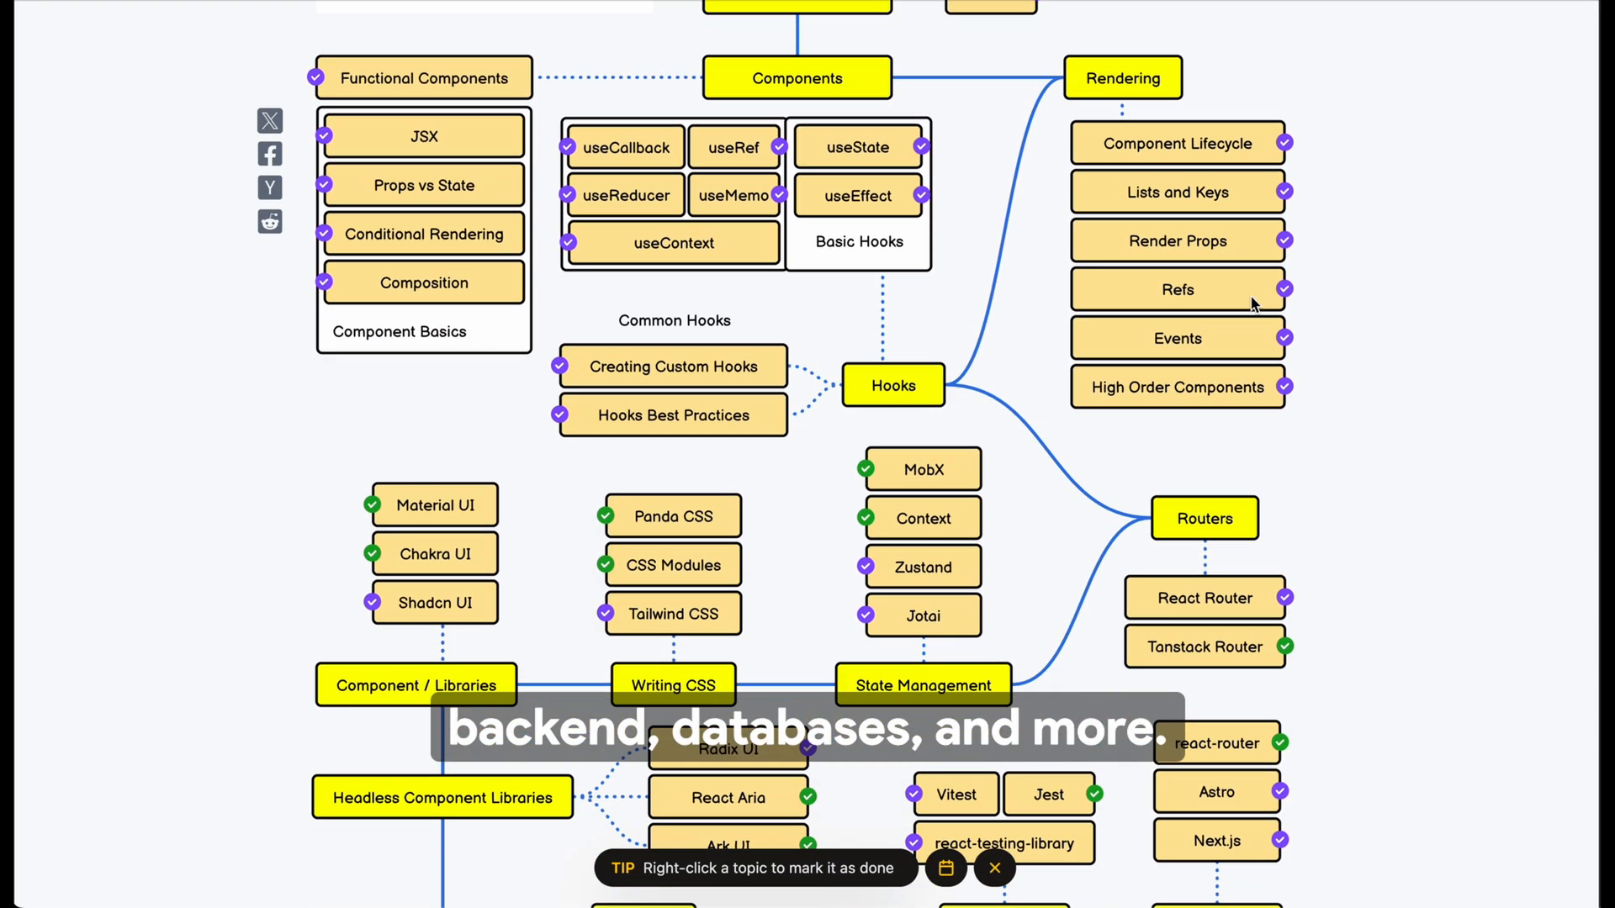
{"action": "mouse_move", "coordinate": [1177, 289]}
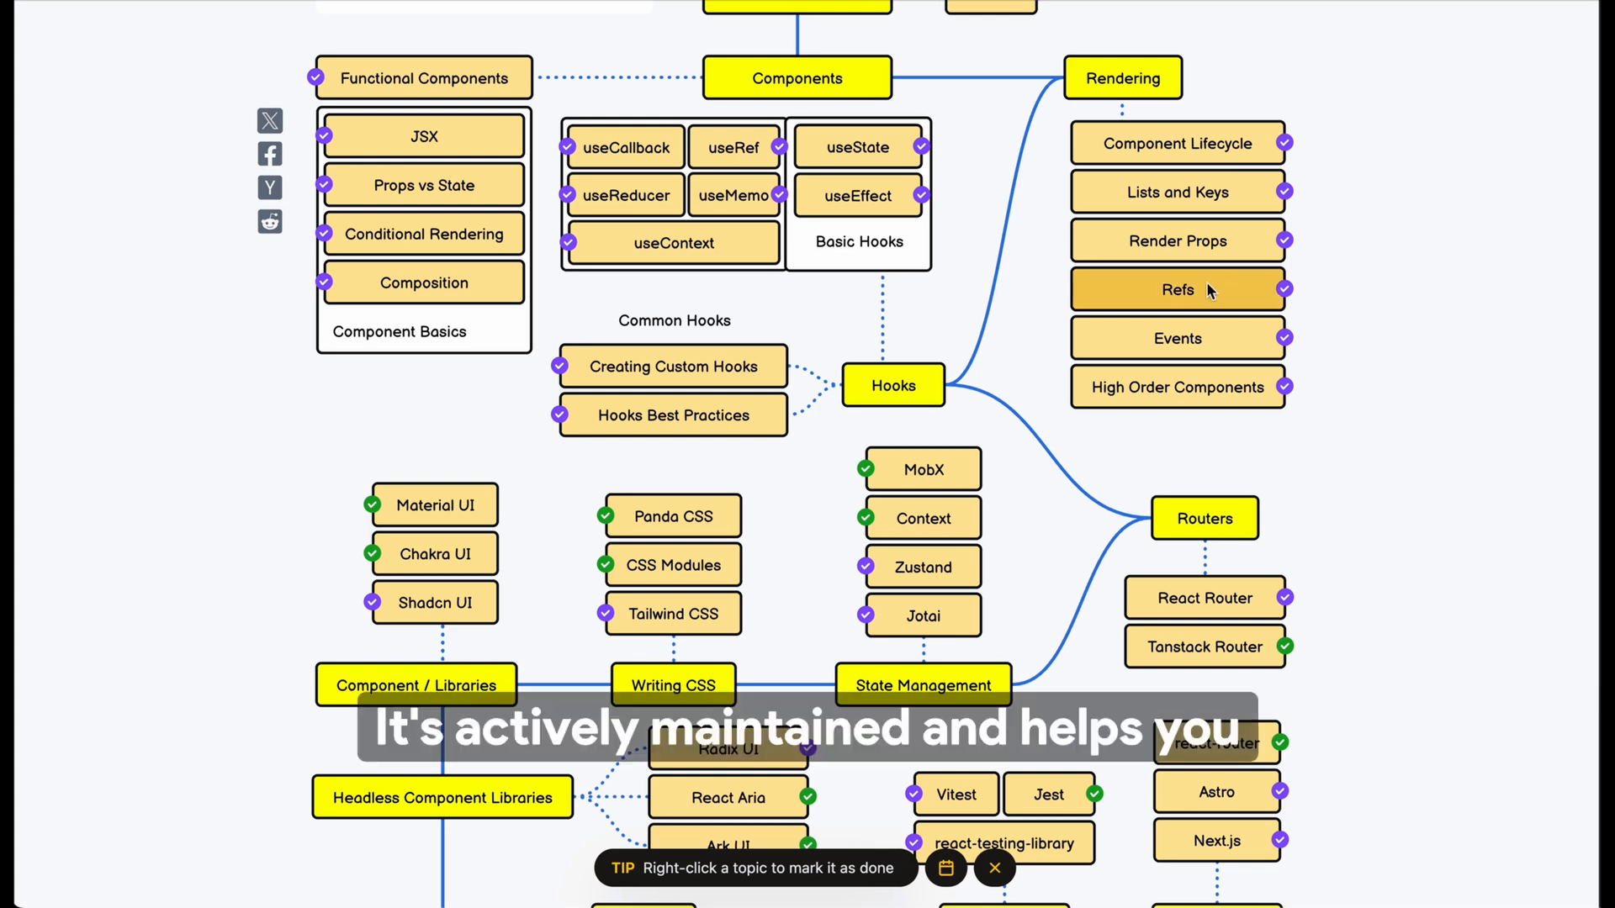